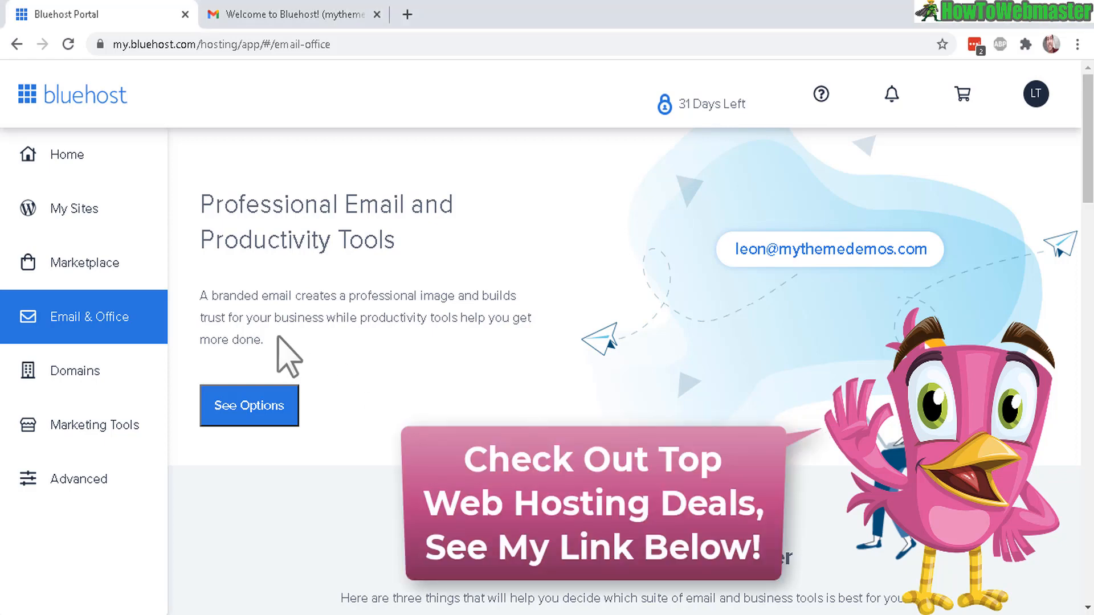
Highlight 'branded email' and open the mythemedemos.com cPanel dashboard through the Advanced sidebar link.
double_click(253, 296)
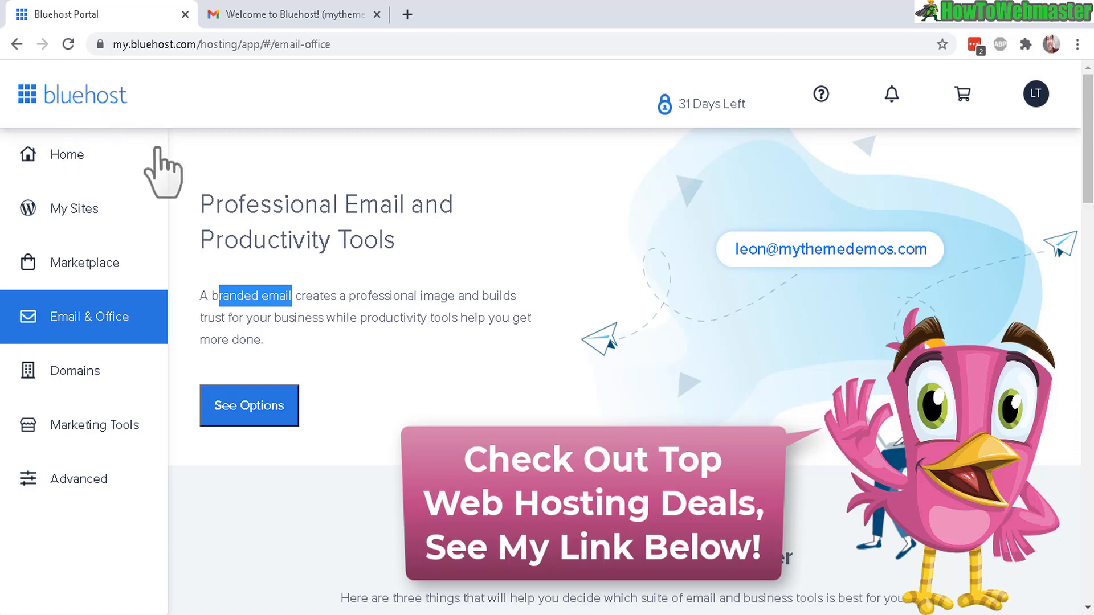
mouse_move(320, 232)
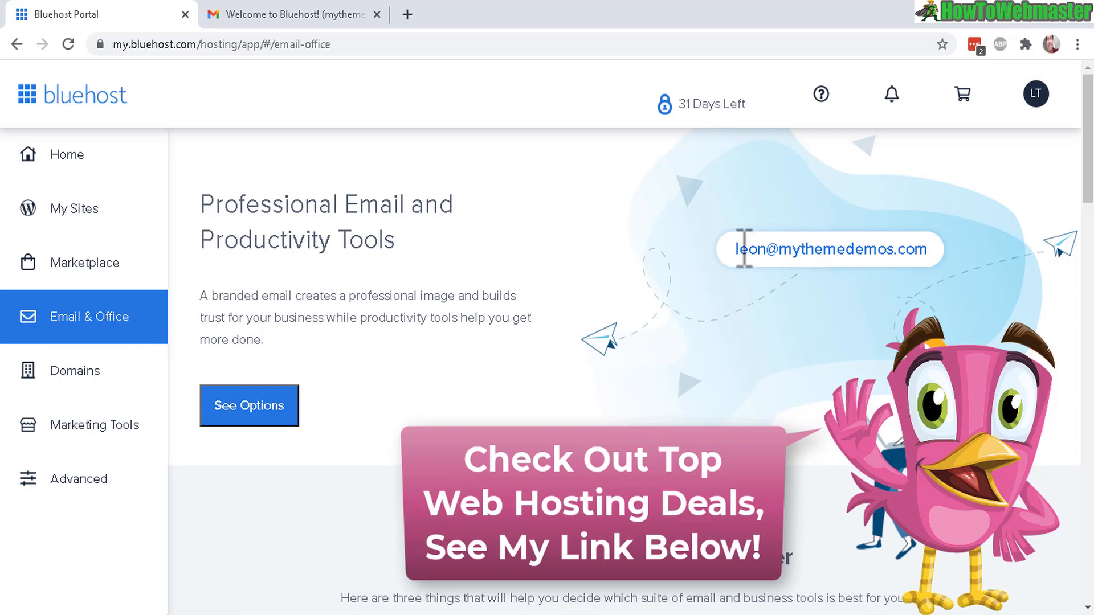
double_click(750, 249)
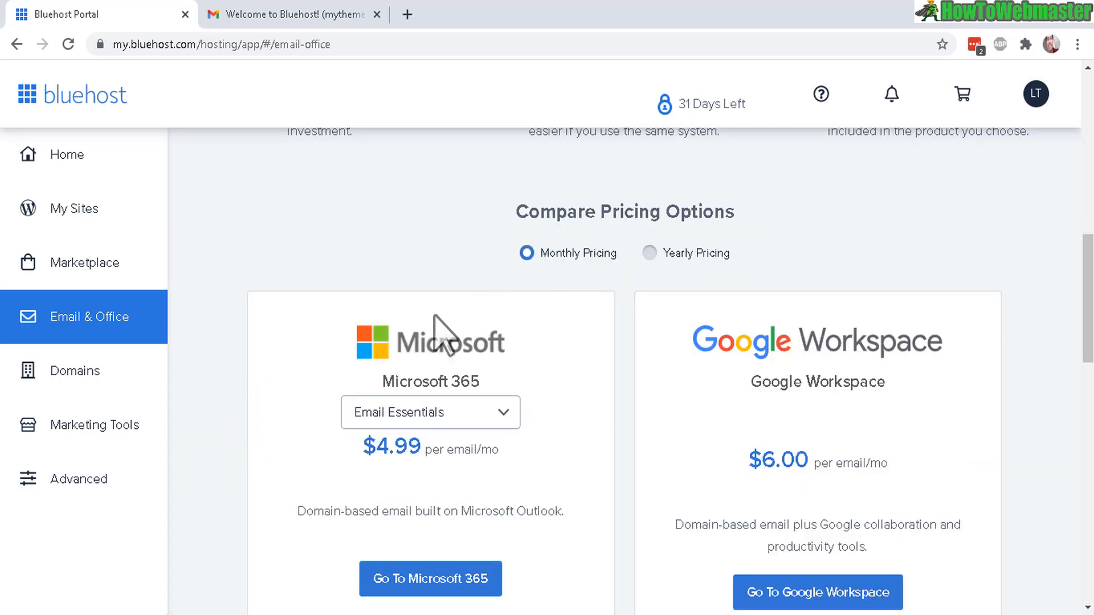
mouse_move(387, 328)
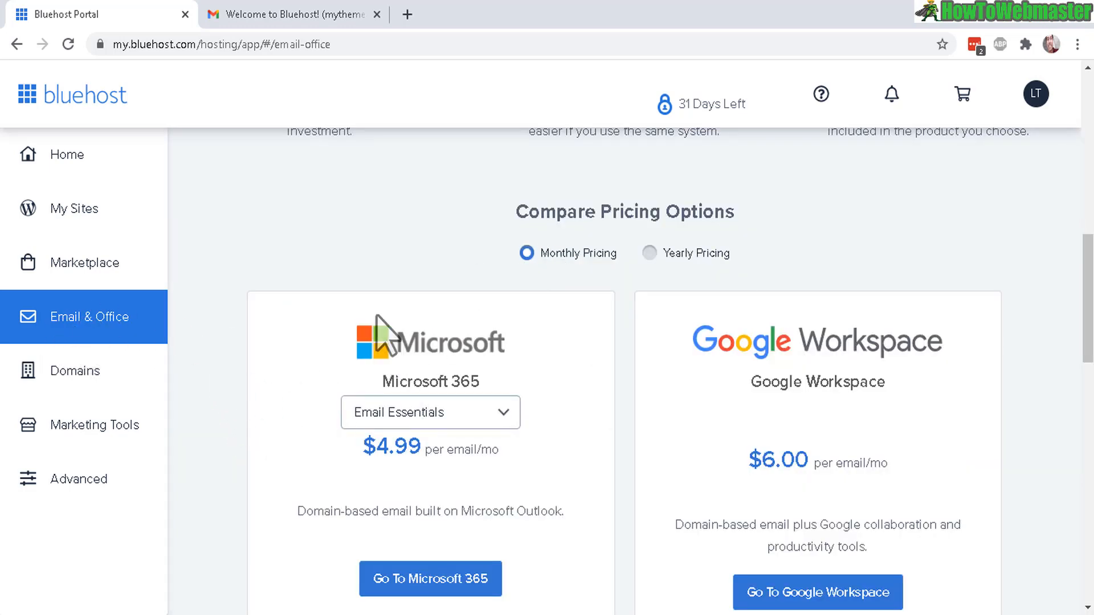
mouse_move(510, 383)
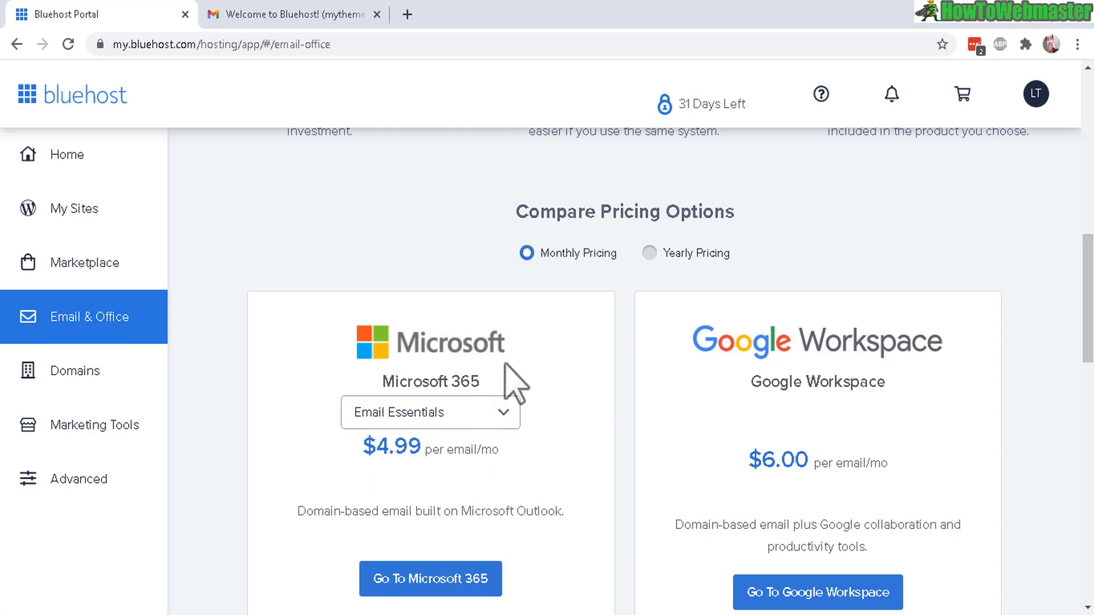
mouse_move(317, 348)
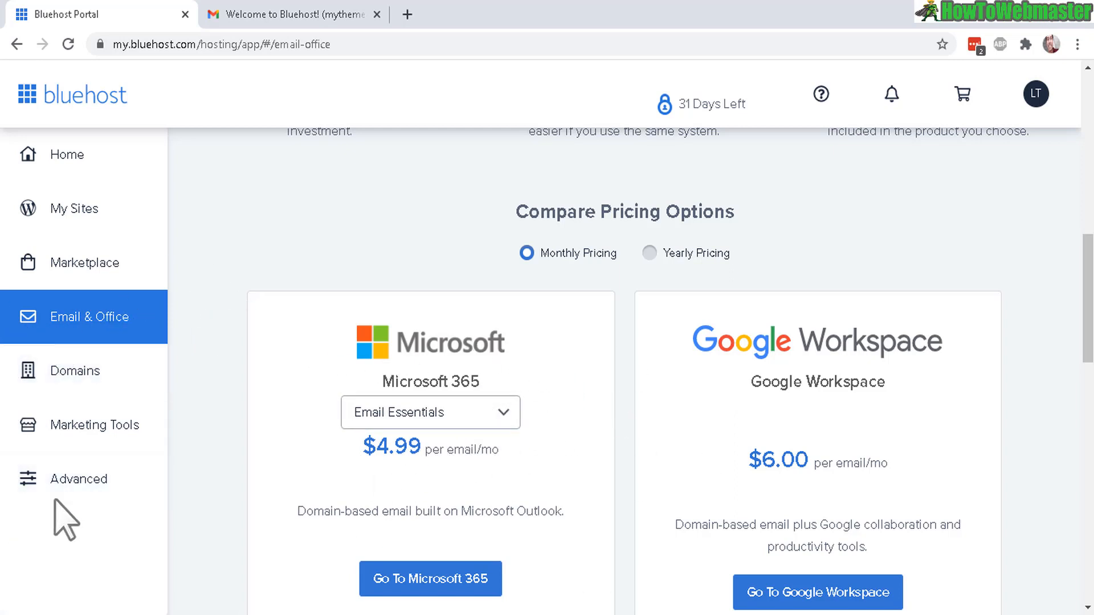
left_click(78, 478)
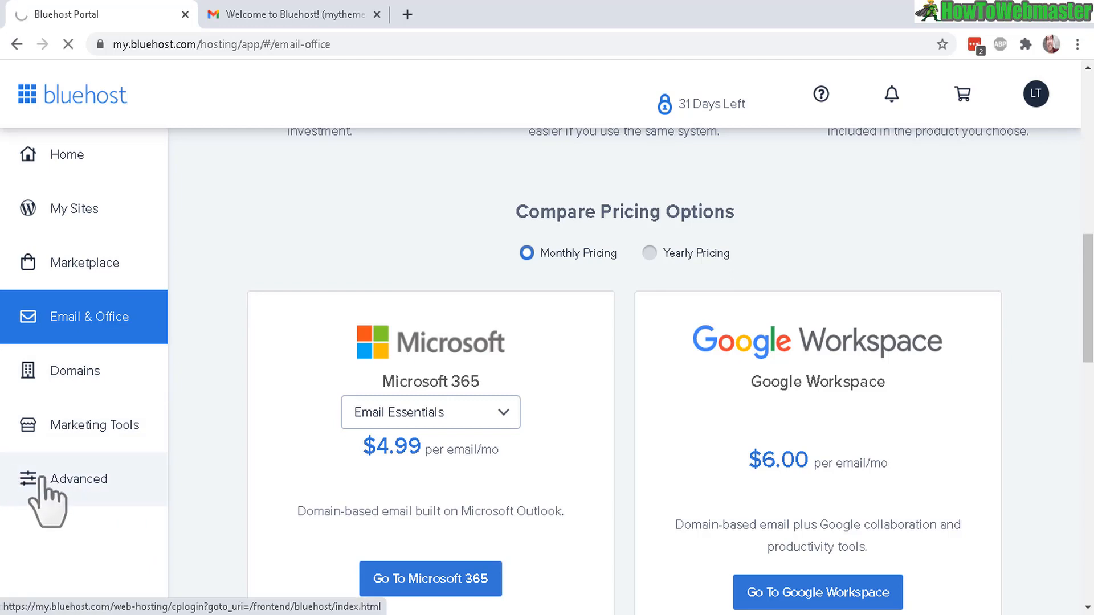
left_click(70, 479)
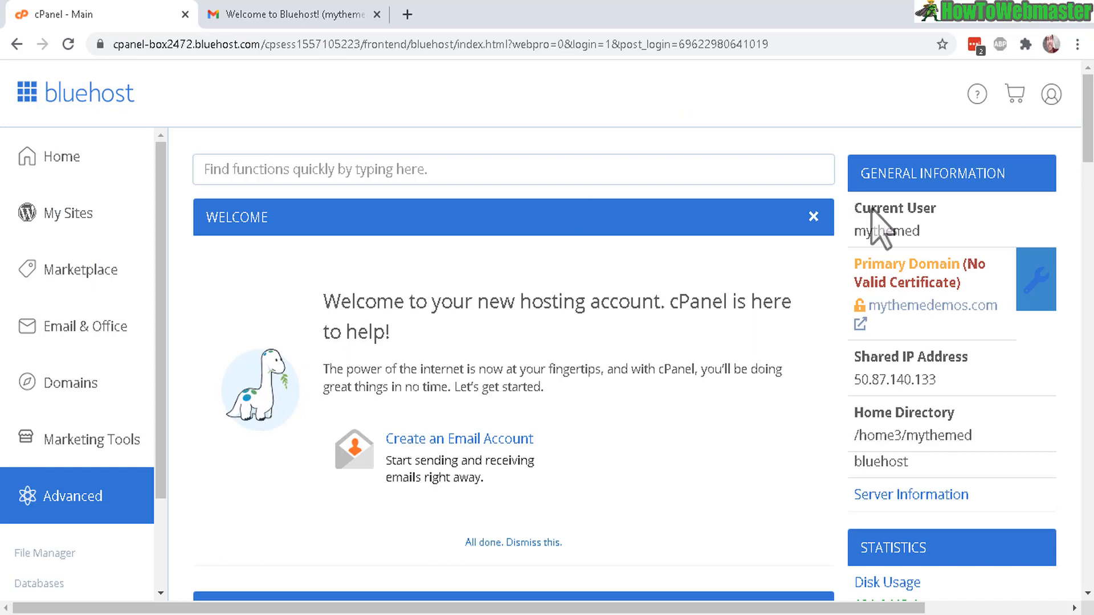
mouse_move(491, 363)
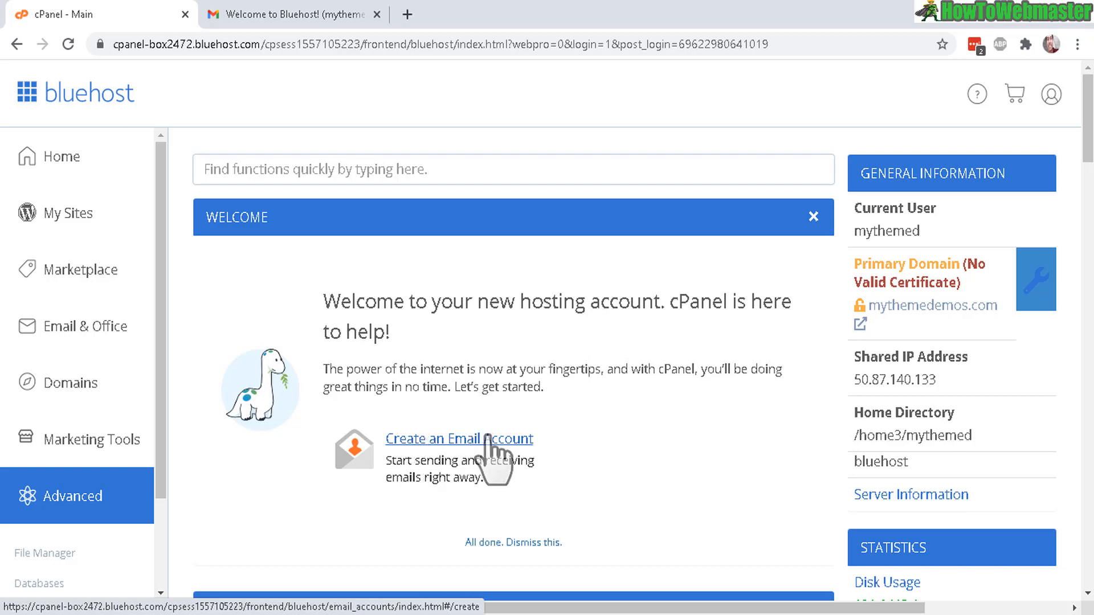
mouse_move(534, 463)
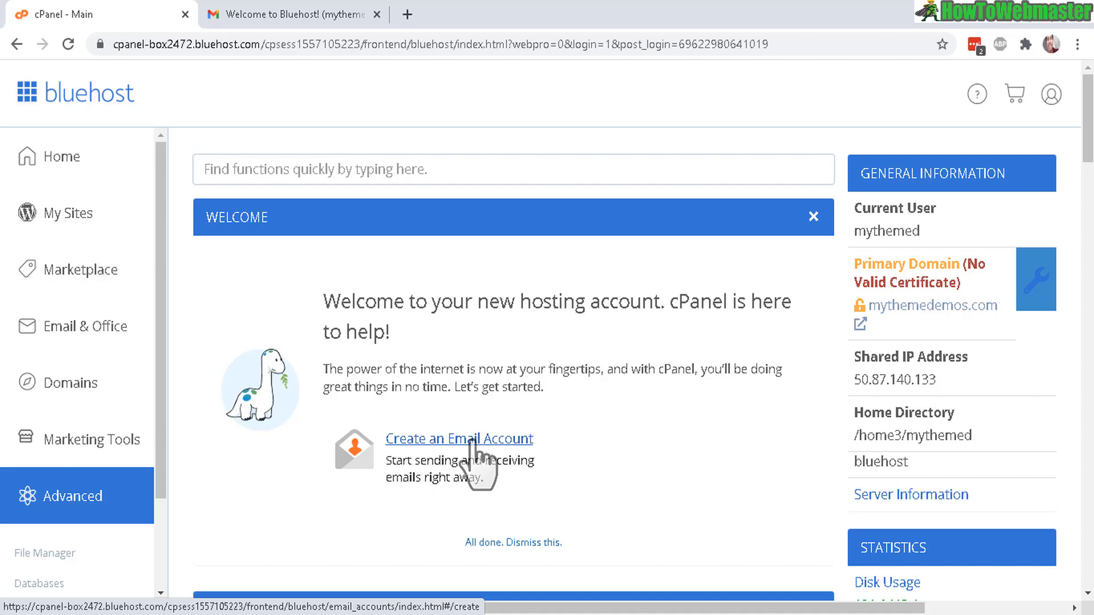
left_click(459, 439)
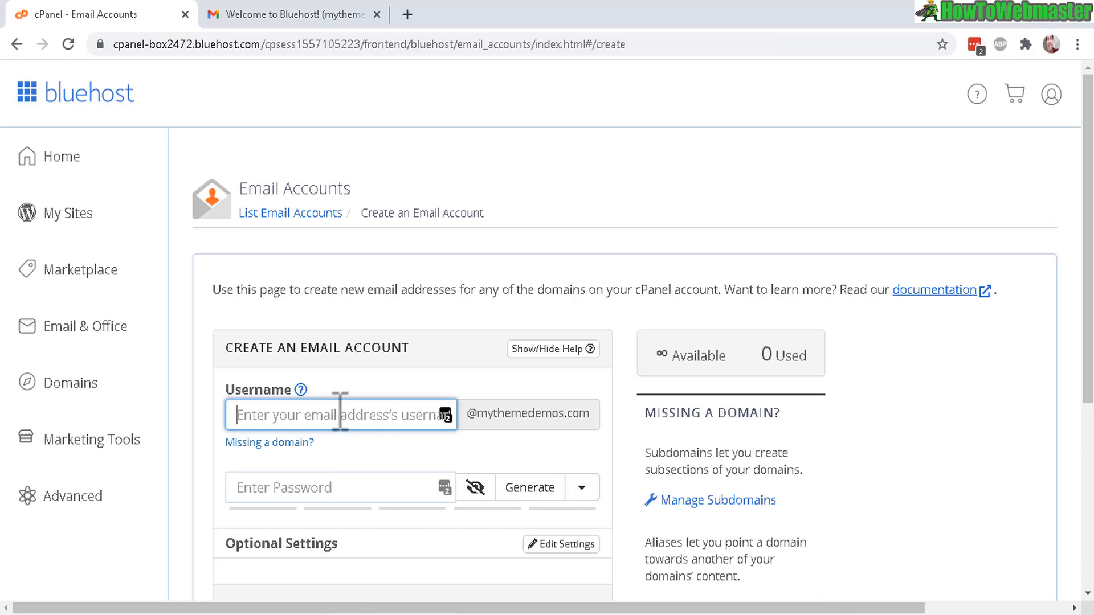
type("leon")
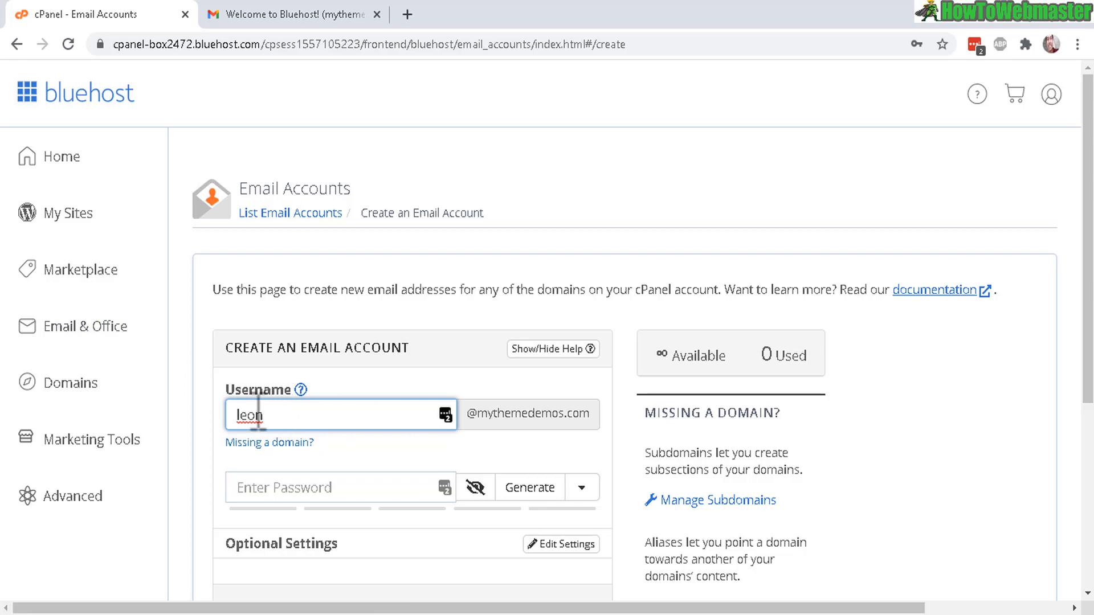
mouse_move(509, 413)
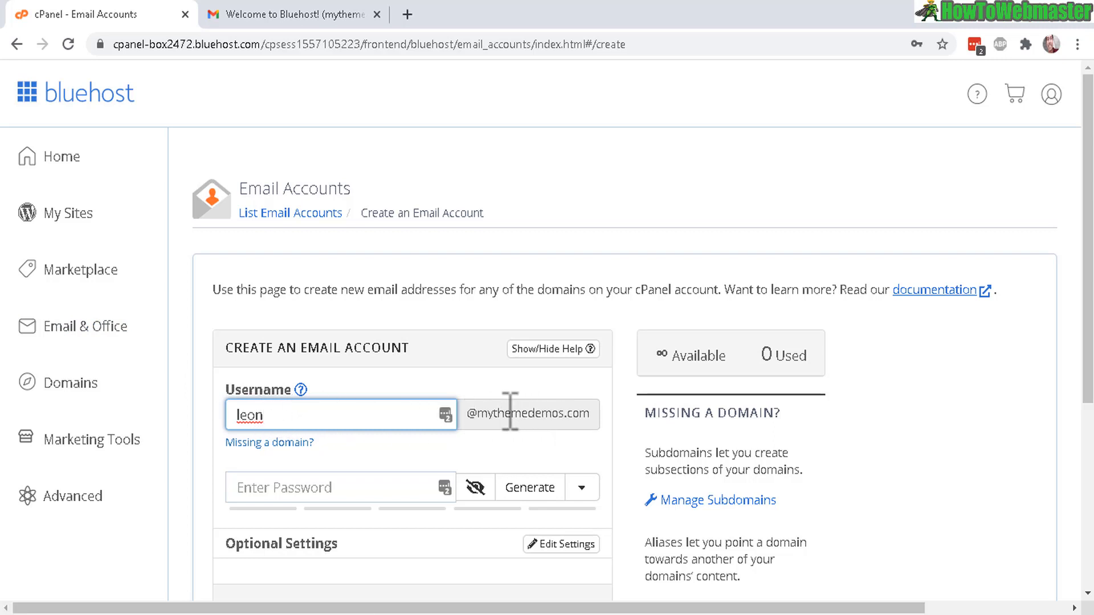
scroll("down", 3)
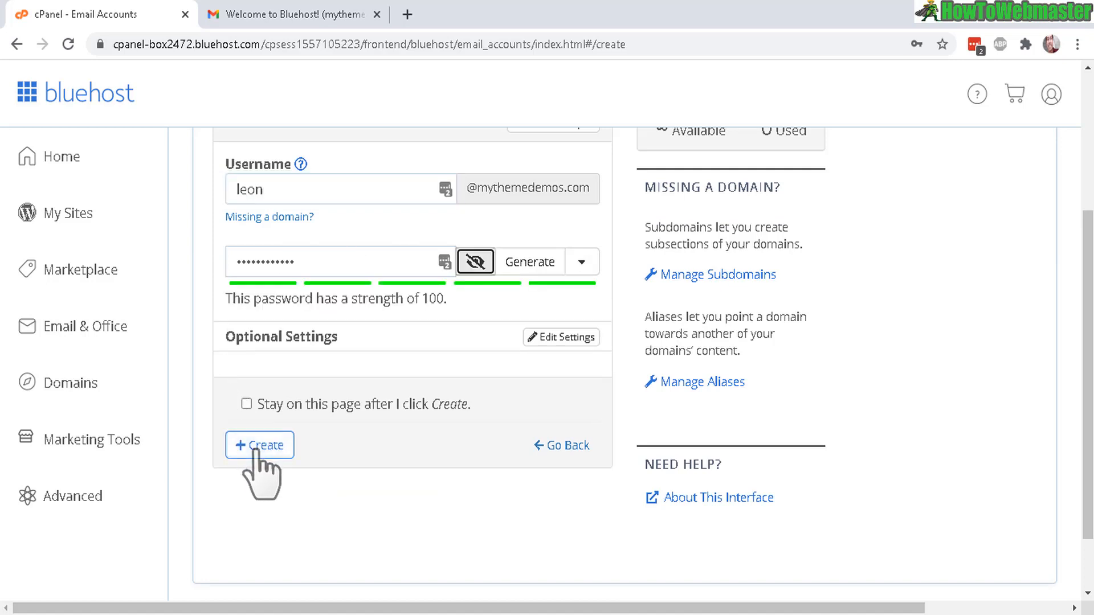
left_click(258, 444)
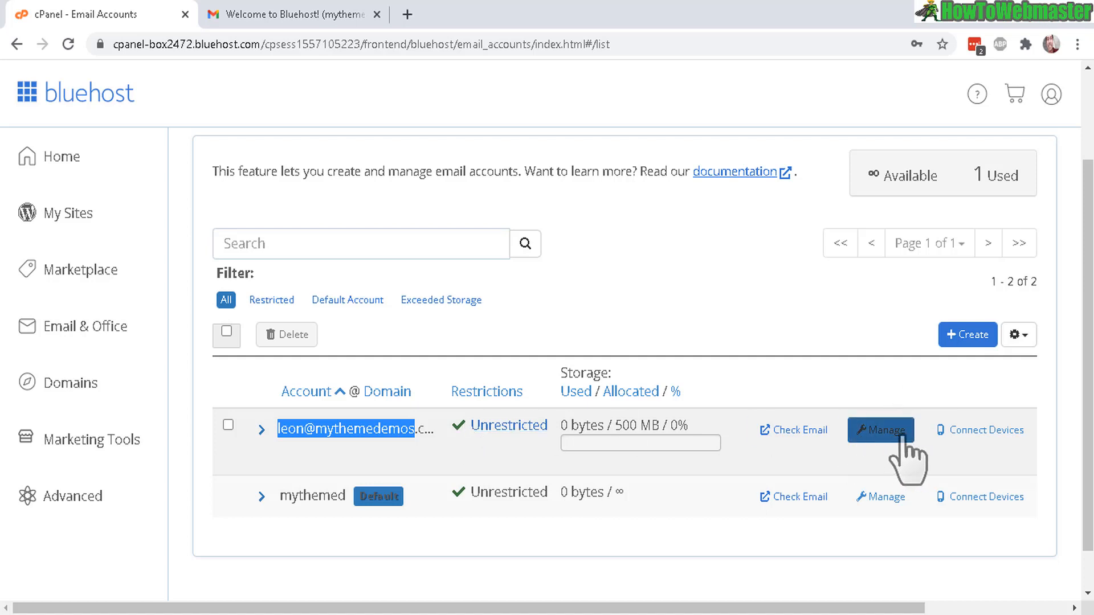
mouse_move(880, 429)
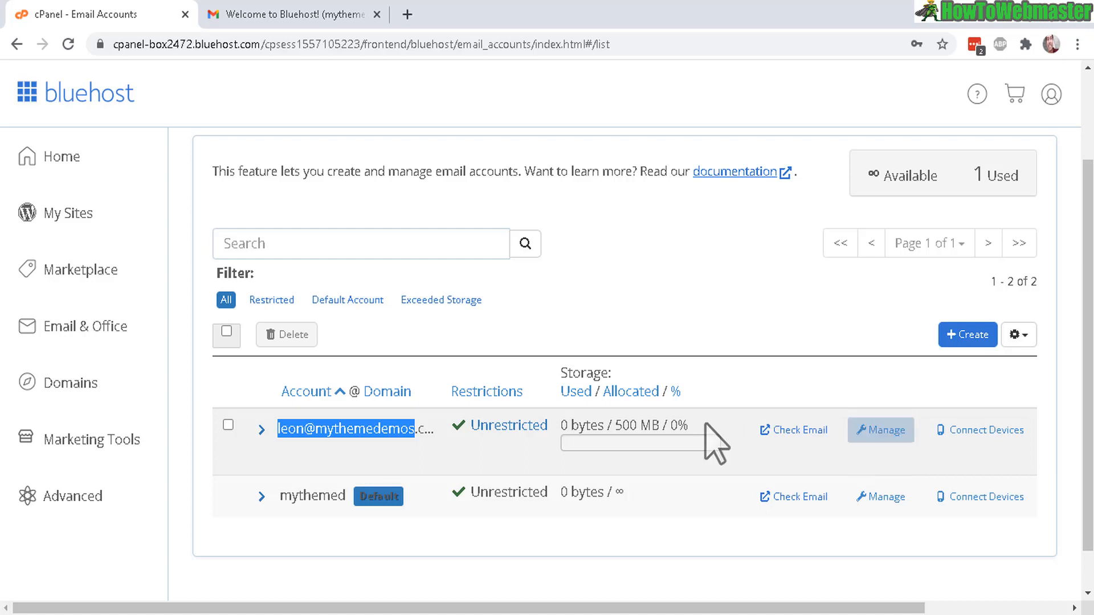
mouse_move(621, 430)
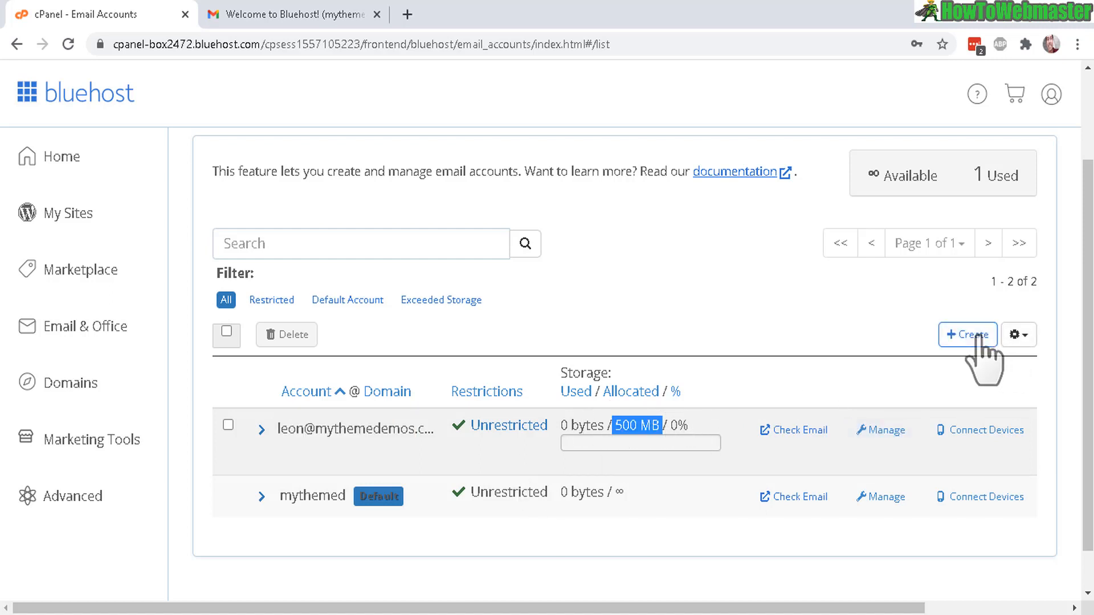
Set unlimited mailbox storage in the account options and view leon's 85.08 KB usage in the list.
left_click(967, 335)
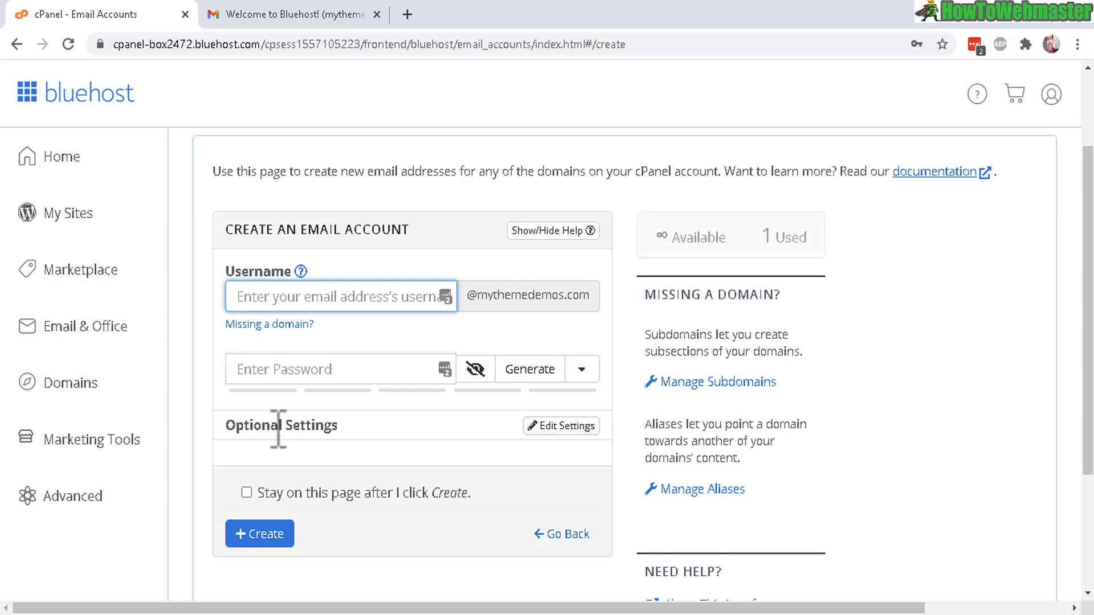
left_click(561, 426)
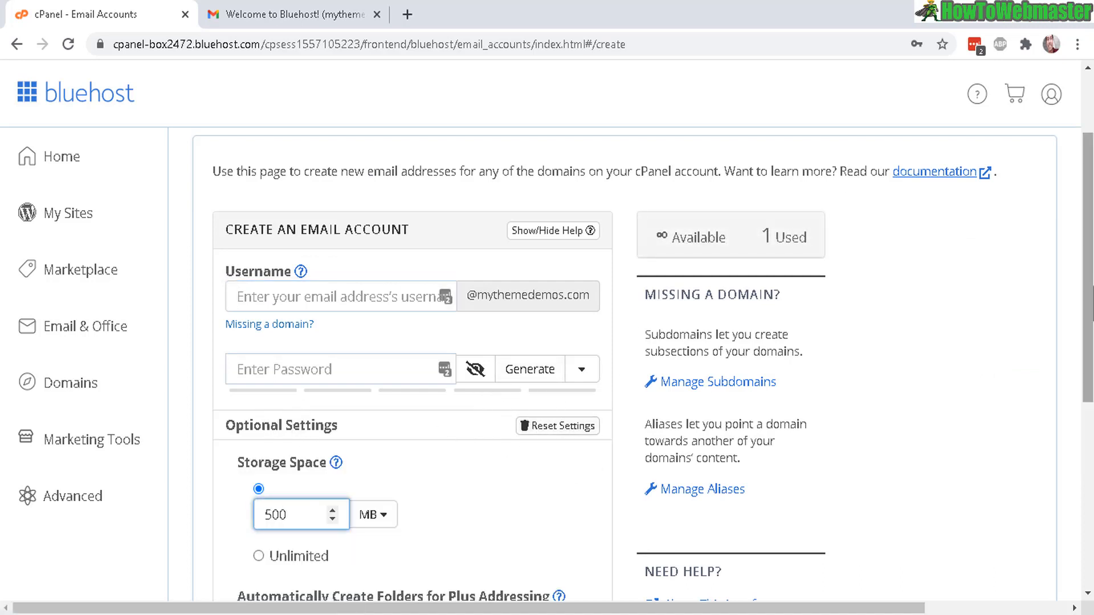
left_click(259, 335)
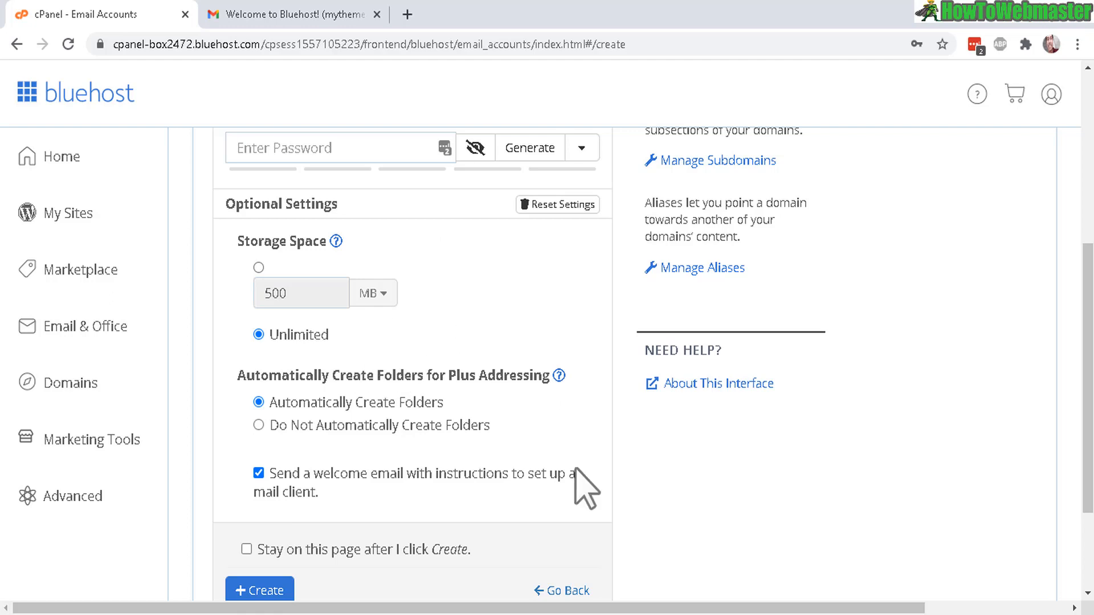
left_click(259, 590)
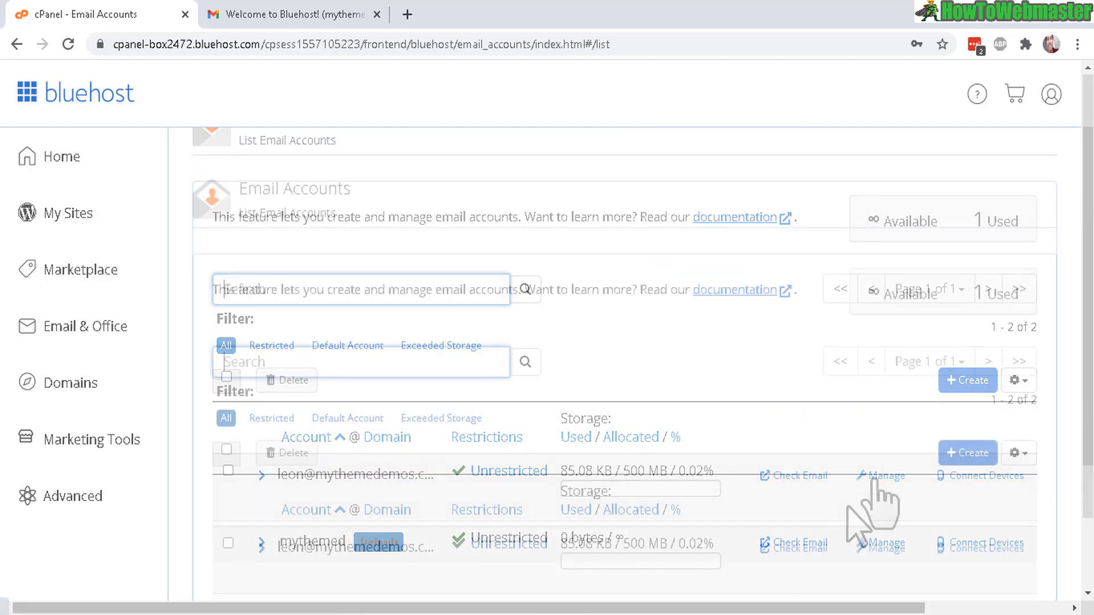
Open leon's webmail page and enable 'Open my inbox when I log in' for Roundcube.
left_click(792, 547)
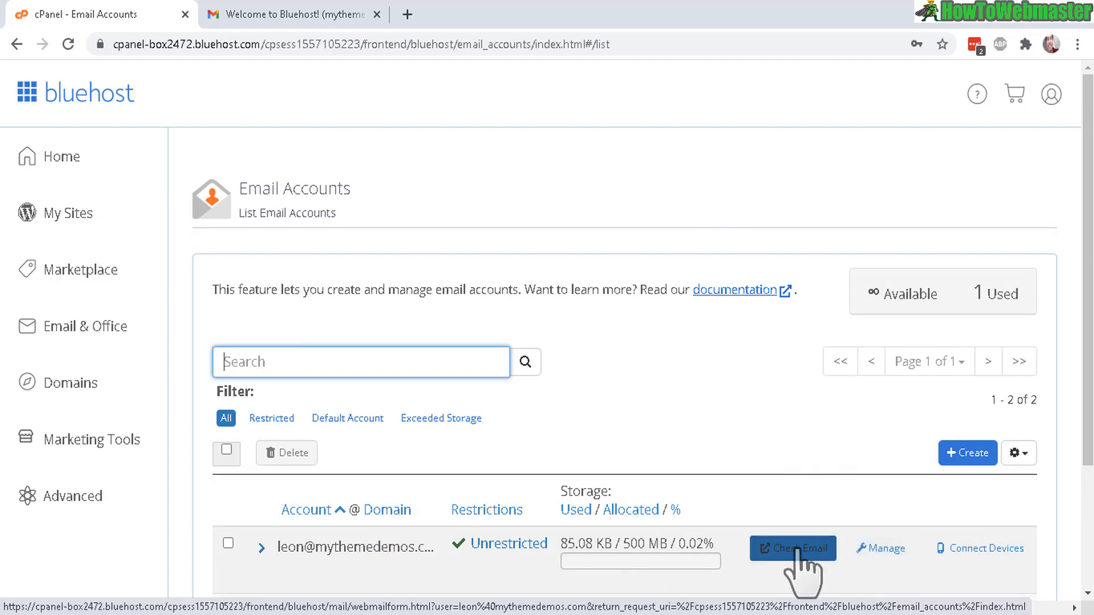
left_click(792, 548)
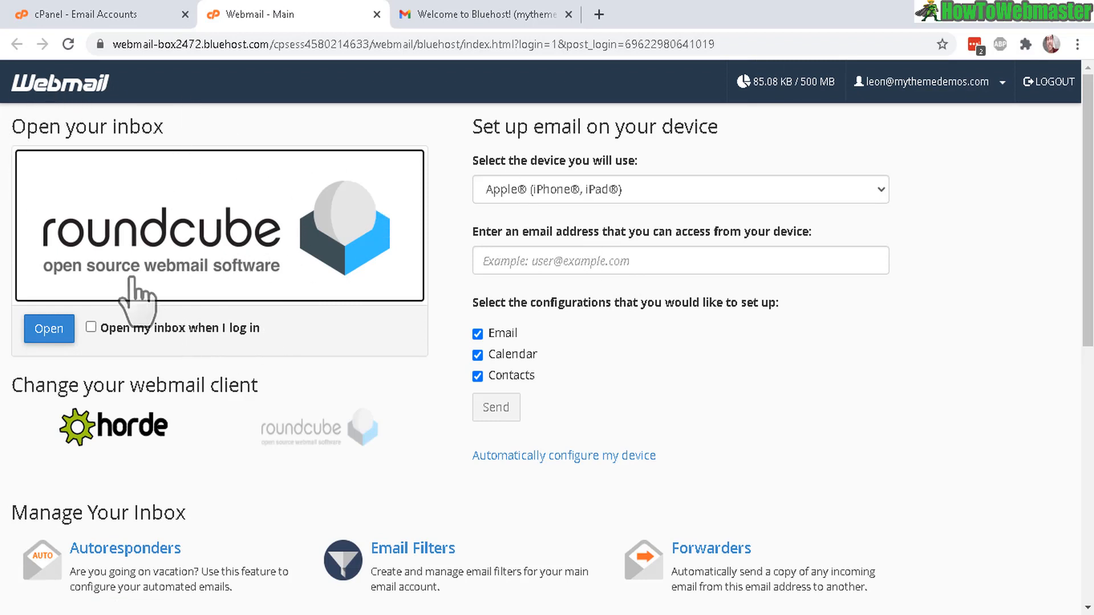
mouse_move(441, 289)
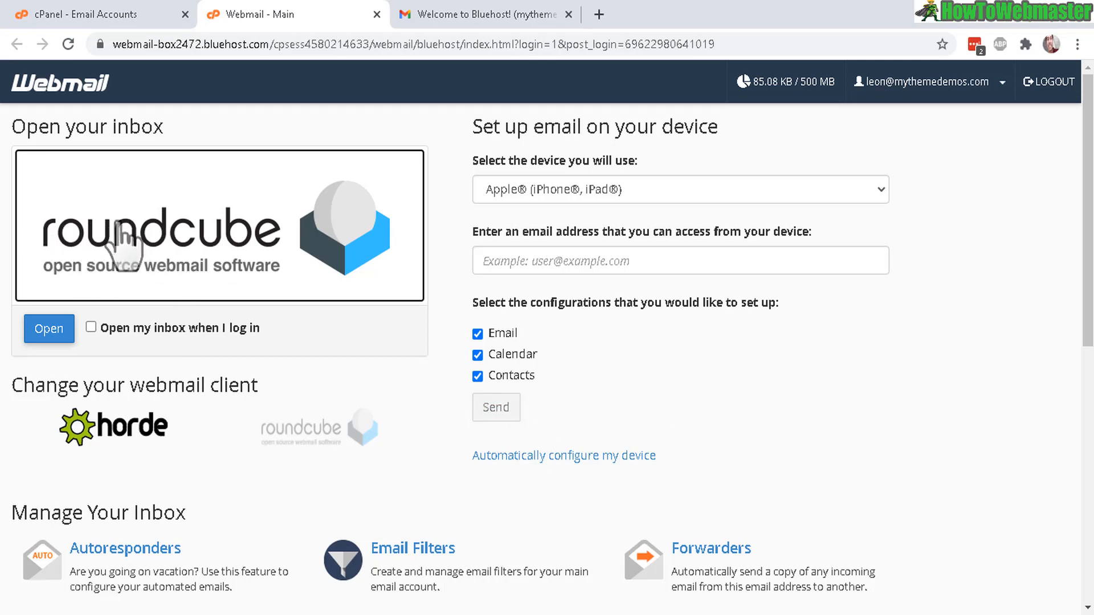
mouse_move(96, 349)
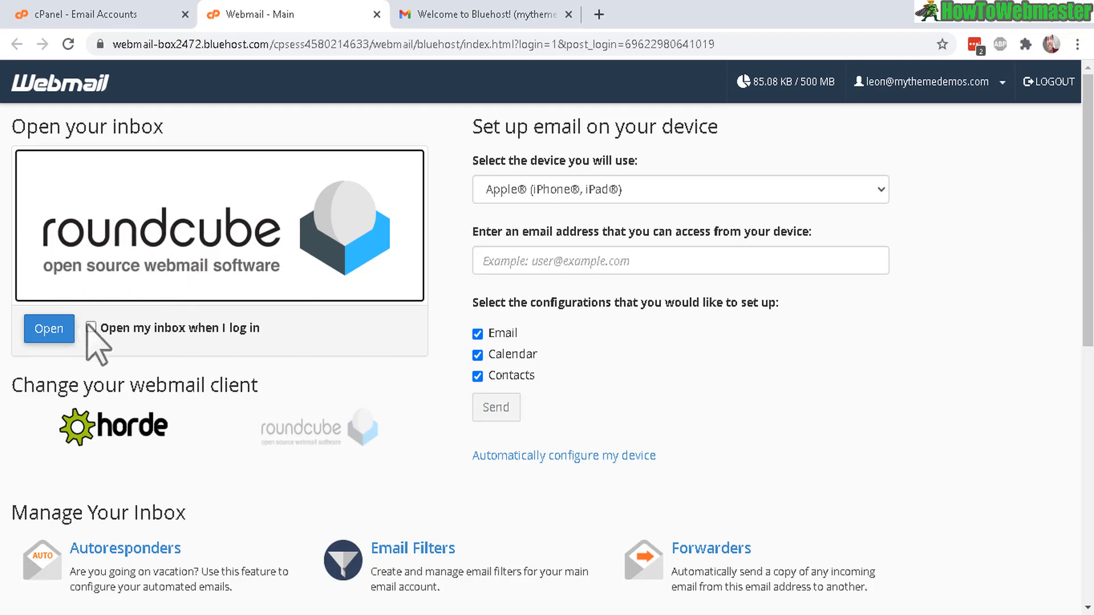
left_click(91, 328)
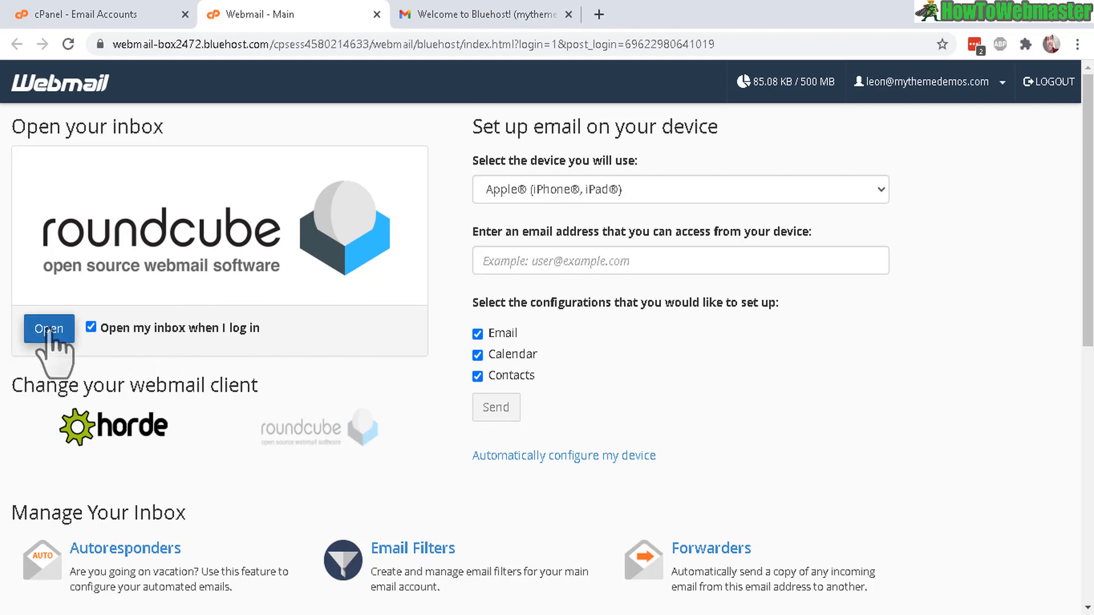
Launch leon's Roundcube inbox with its one message and start a new email.
left_click(49, 329)
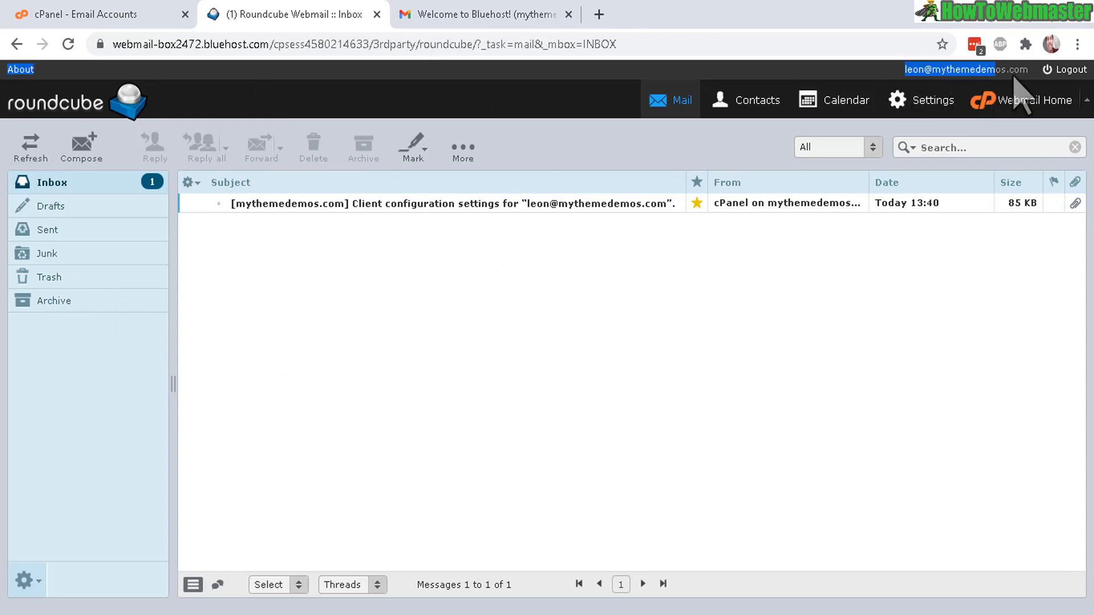
mouse_move(112, 324)
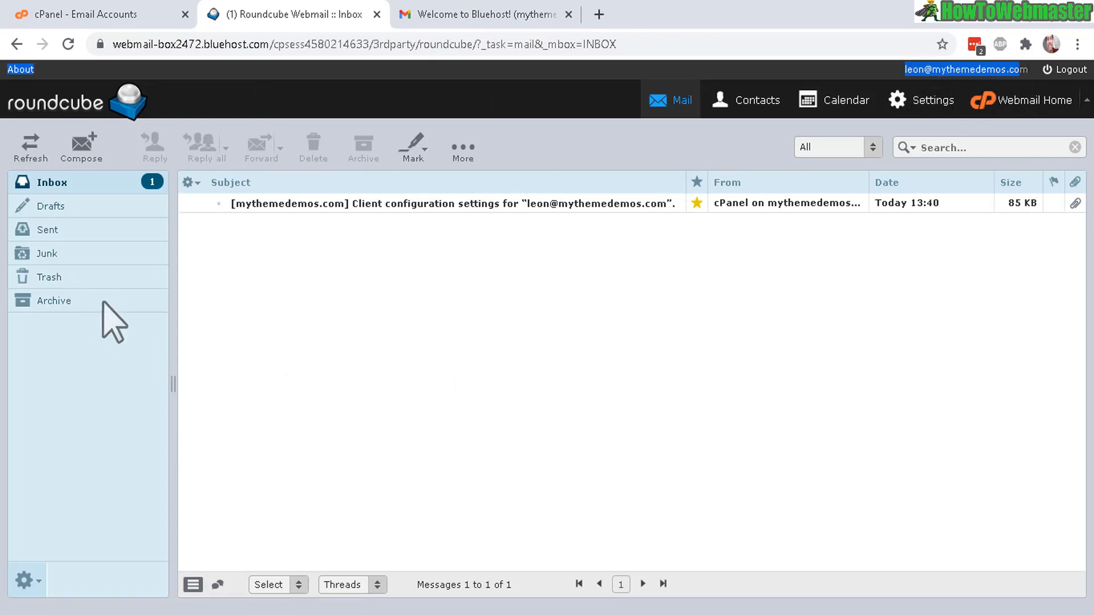
left_click(81, 146)
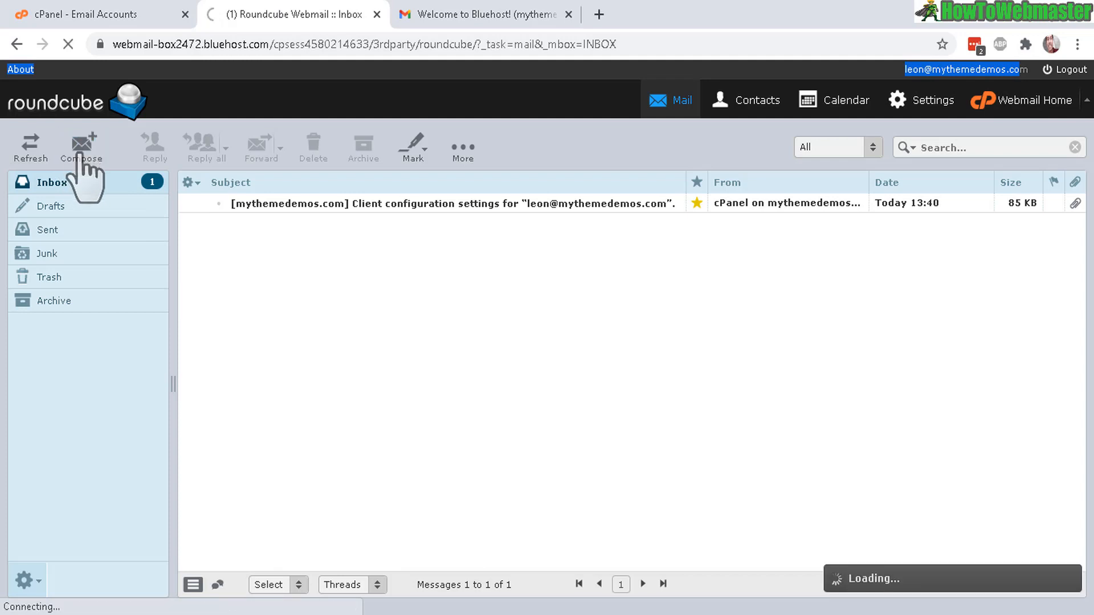
left_click(81, 144)
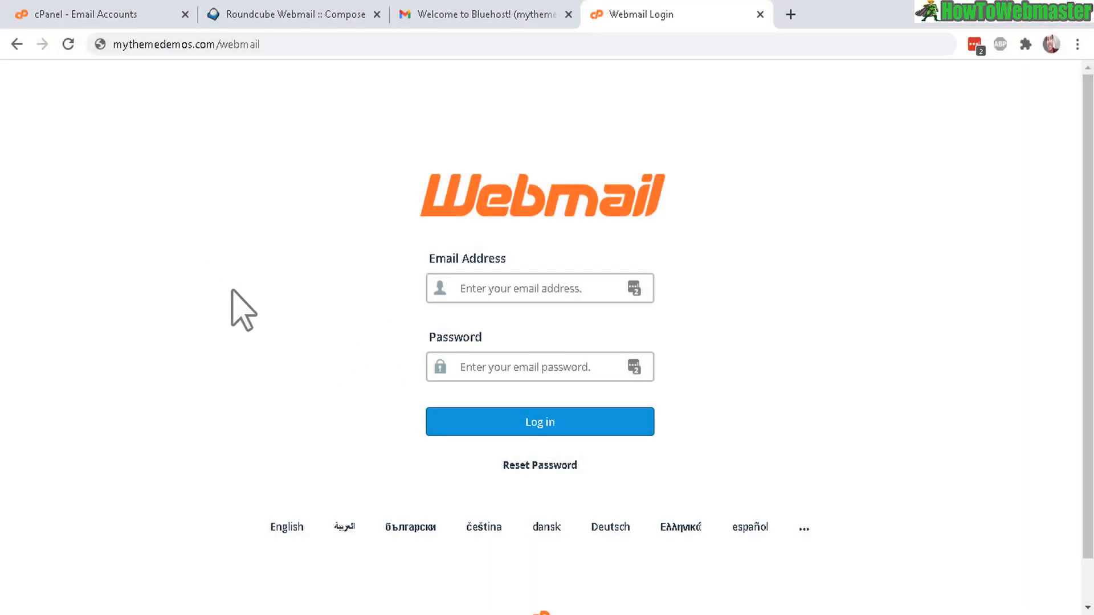
mouse_move(377, 153)
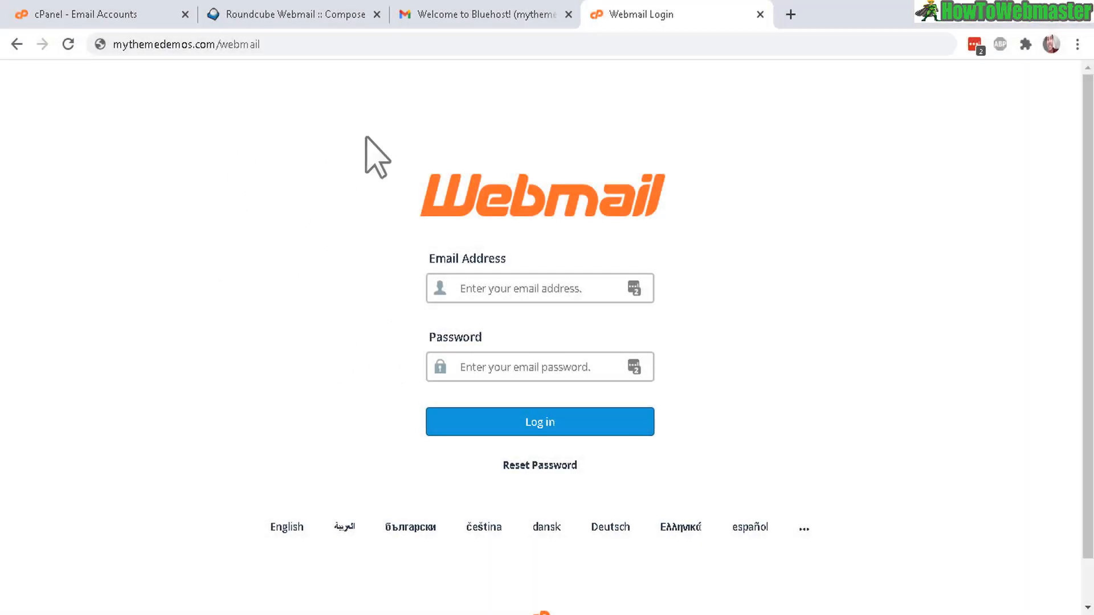
mouse_move(245, 130)
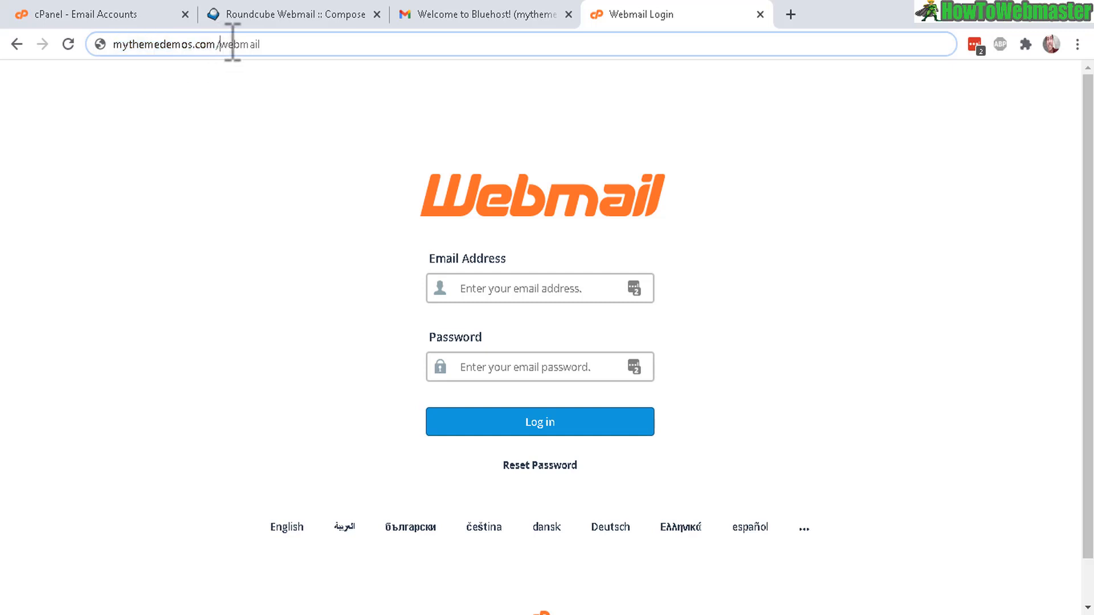
Highlight 'webmail' in the mythemedemos.com/webmail address bar.
double_click(240, 43)
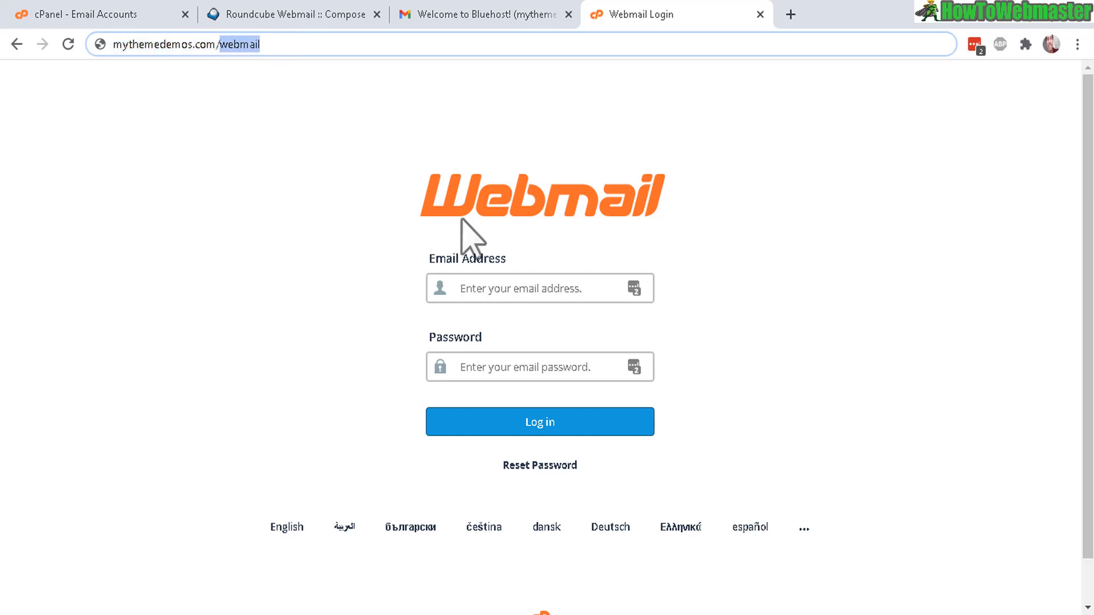
mouse_move(554, 359)
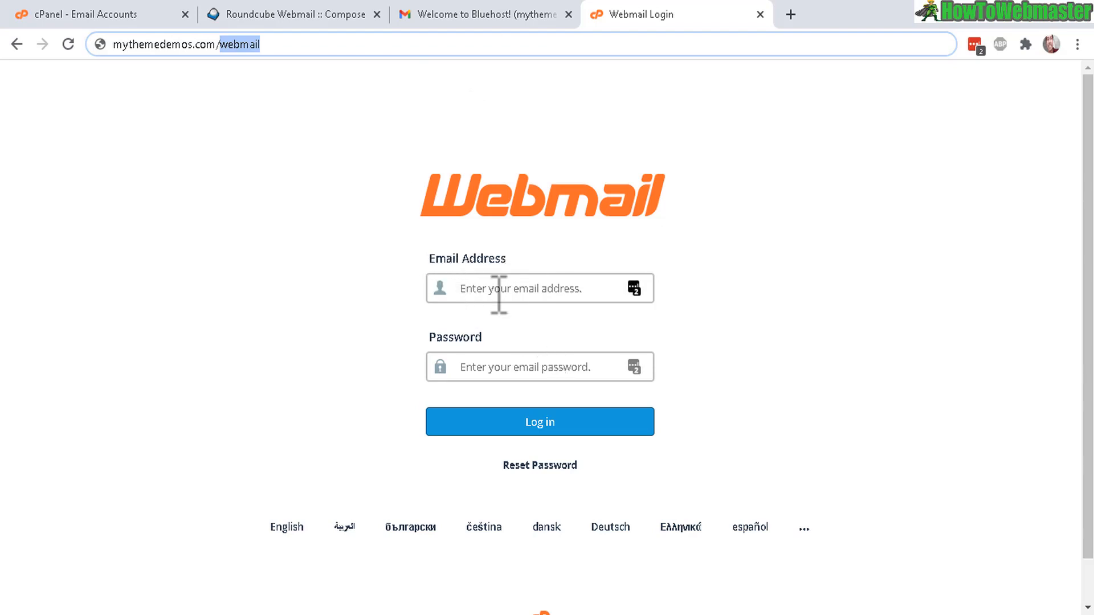
mouse_move(90, 14)
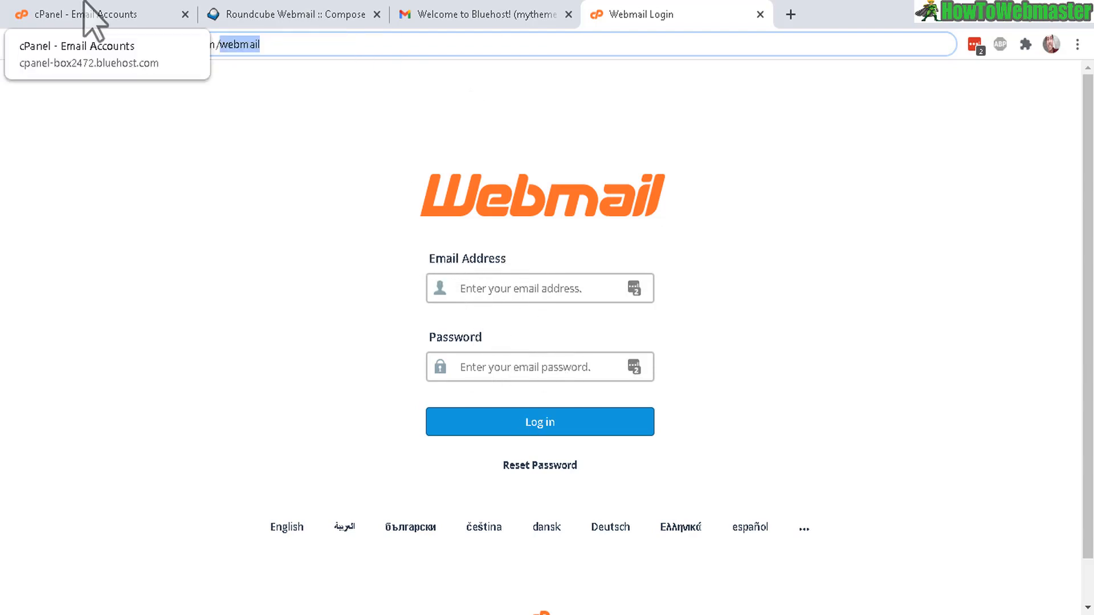
Cycle through the cPanel, webmail login and compose tabs, ending on leon's blank message.
left_click(94, 14)
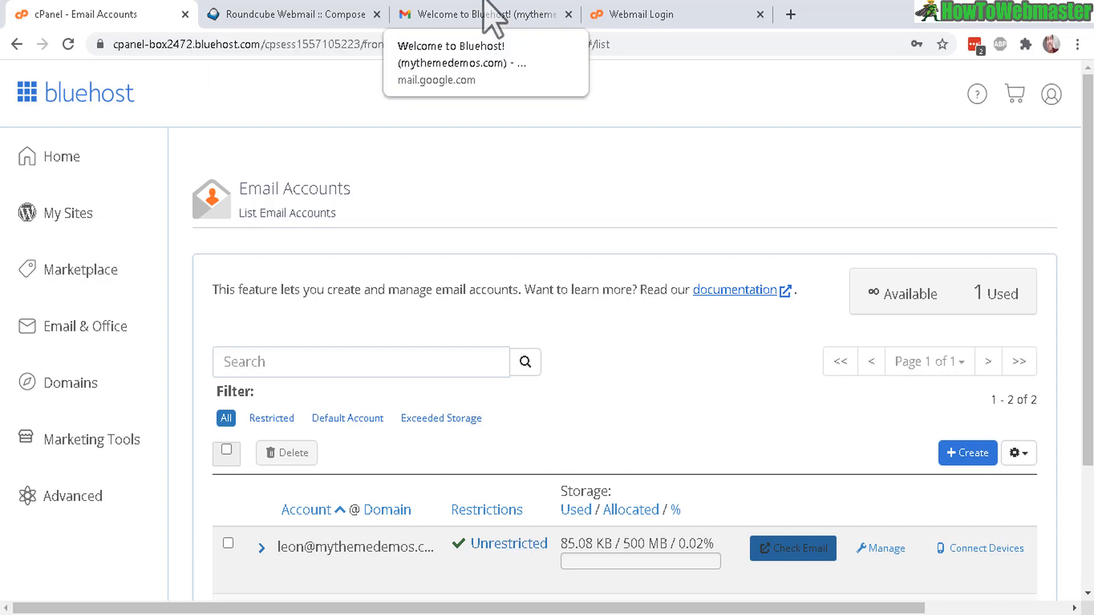
left_click(286, 13)
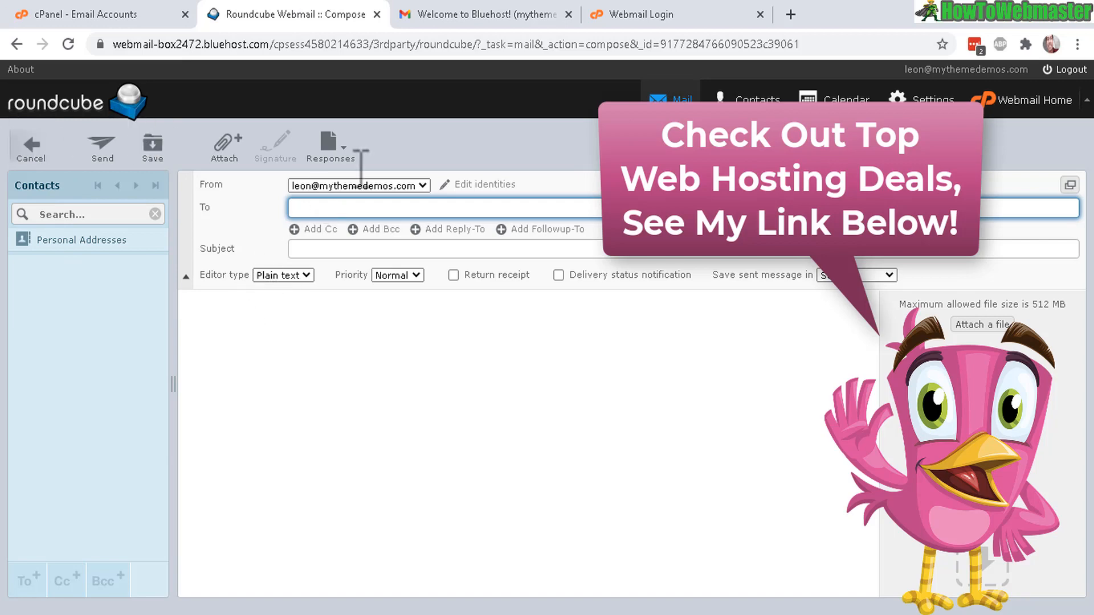
left_click(656, 13)
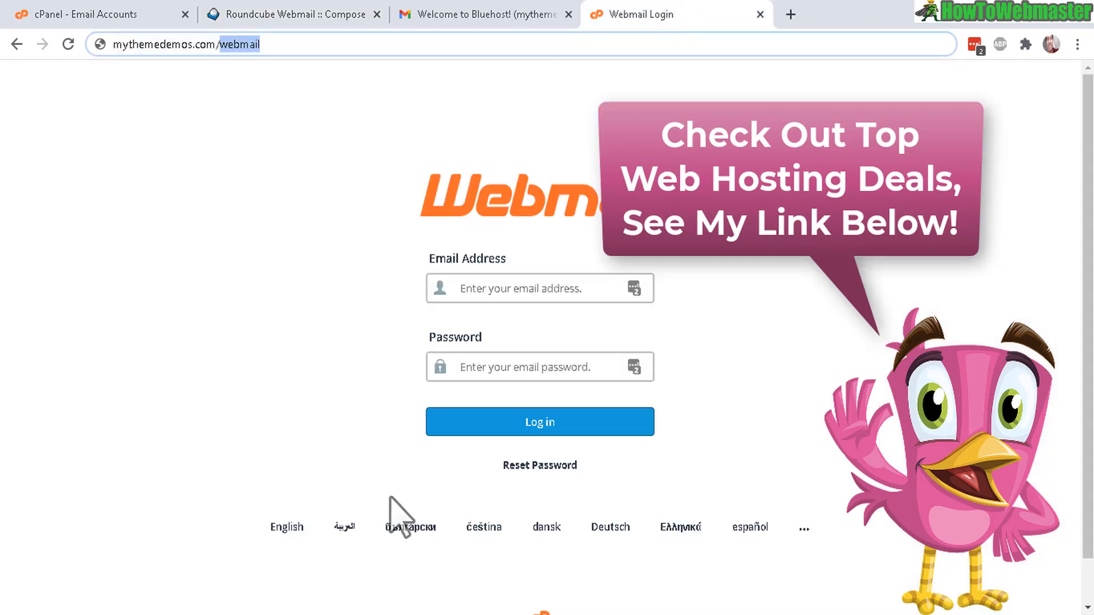
left_click(292, 13)
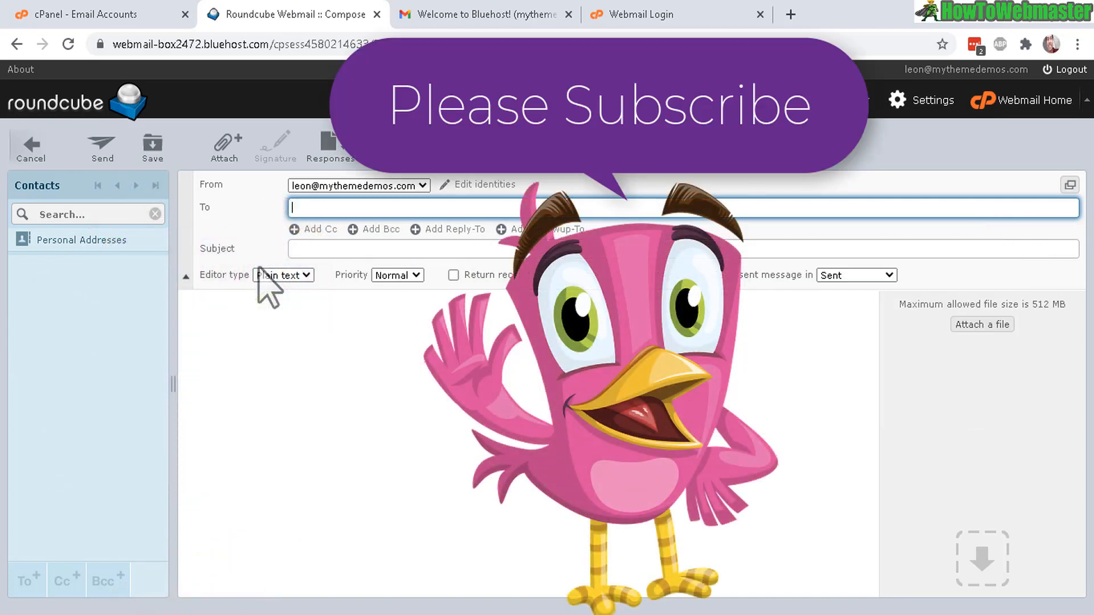
left_click(684, 208)
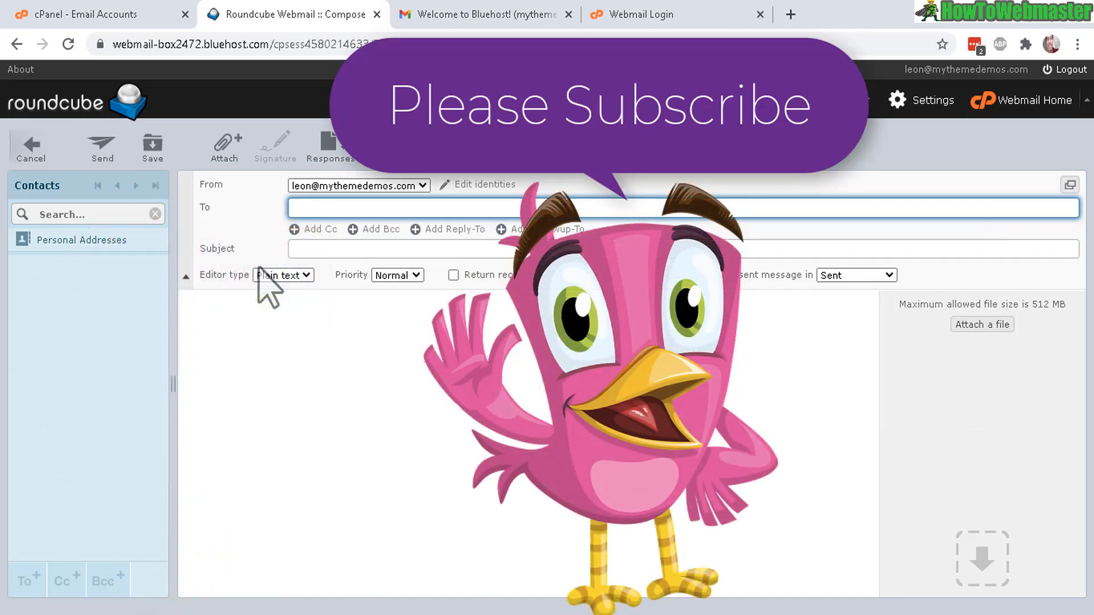